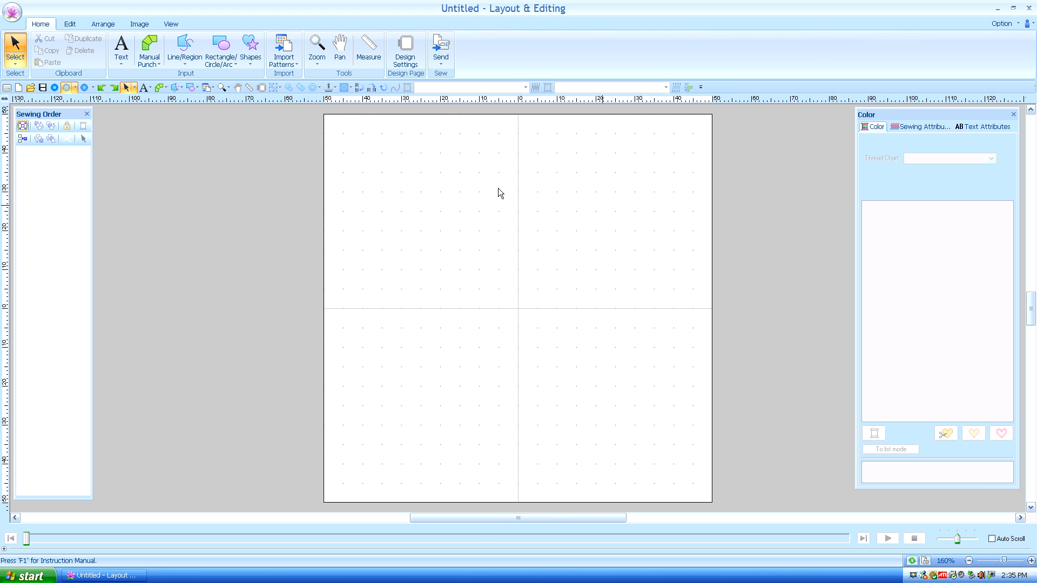
{"action": "mouse_move", "coordinate": [200, 88]}
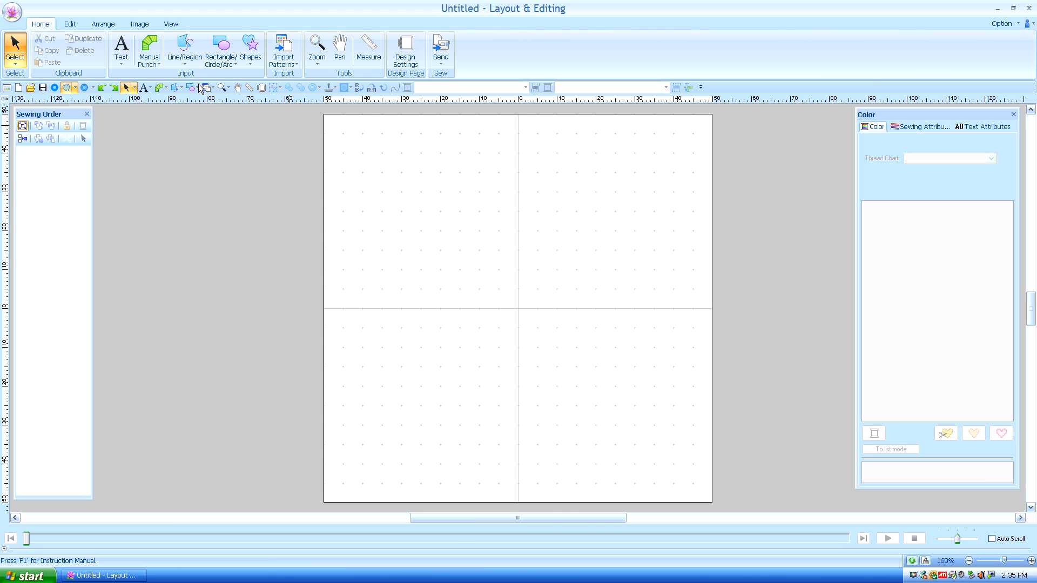
{"action": "mouse_move", "coordinate": [148, 50]}
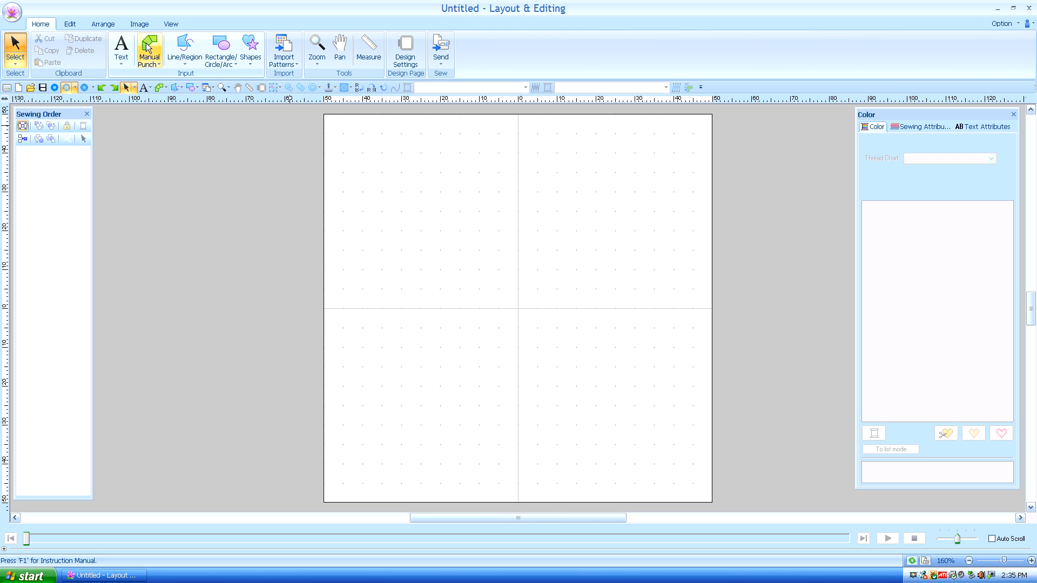
{"action": "mouse_move", "coordinate": [186, 50]}
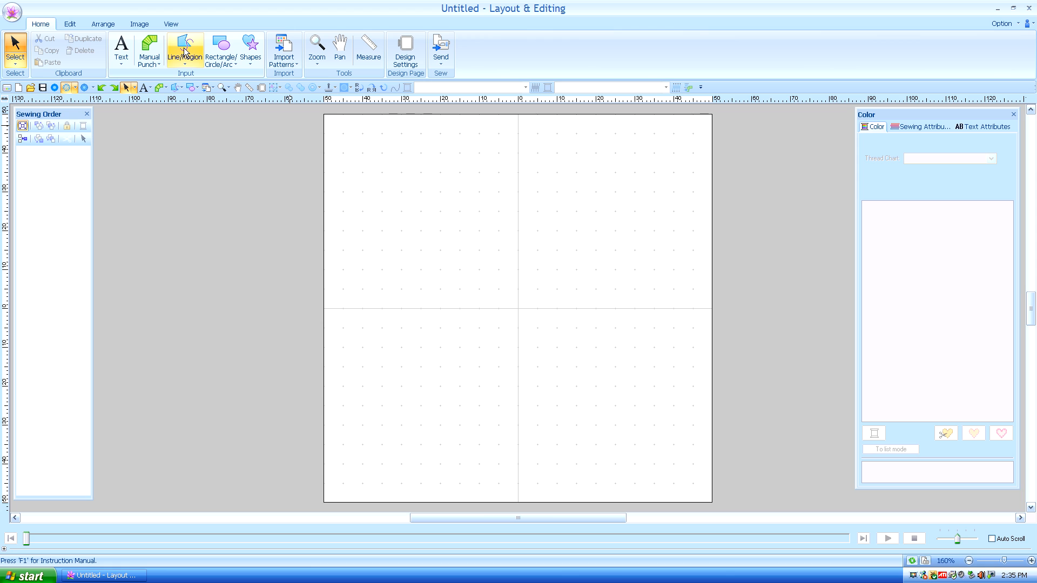
{"action": "mouse_move", "coordinate": [172, 92]}
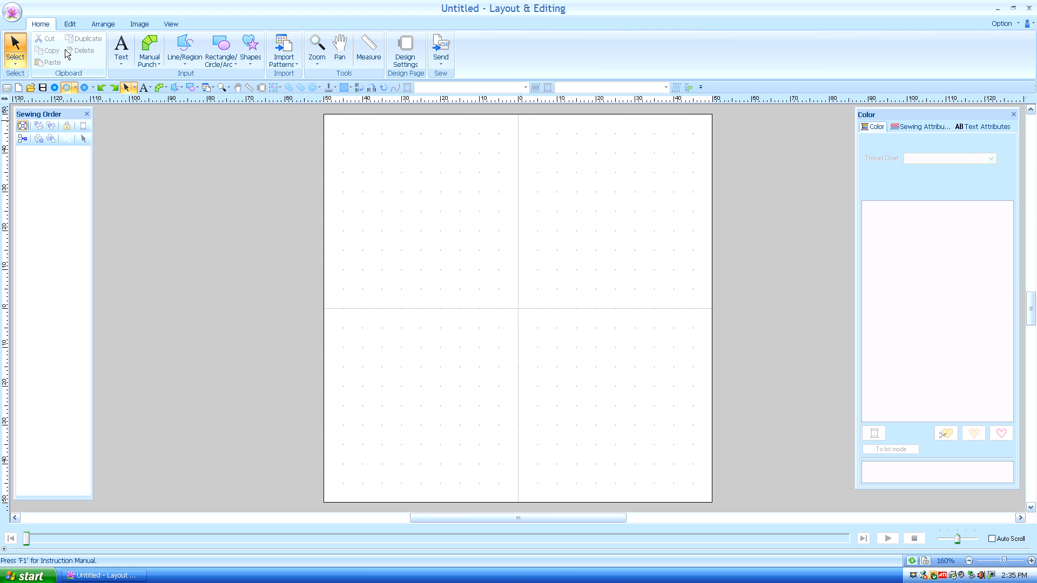
{"action": "mouse_move", "coordinate": [69, 24]}
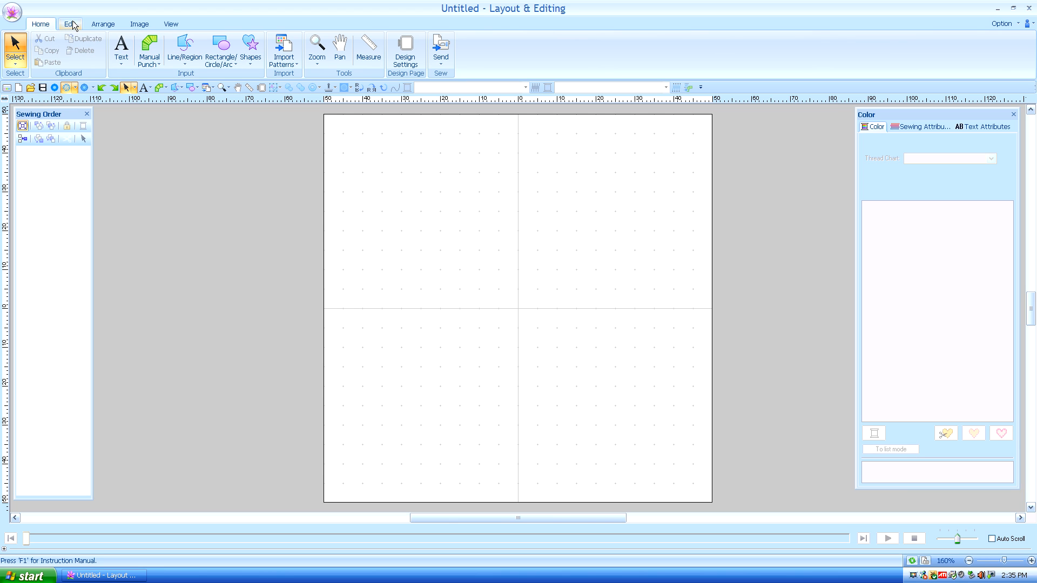
Draw a rectangle outline in lime green zigzag stitch with no fill.
{"action": "left_click", "coordinate": [103, 23]}
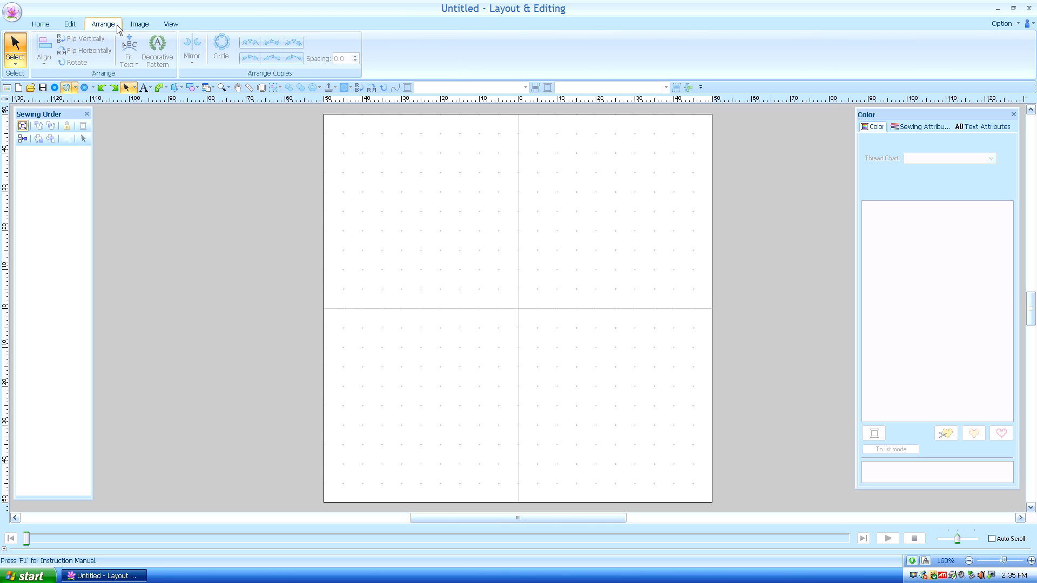
{"action": "left_click", "coordinate": [40, 24]}
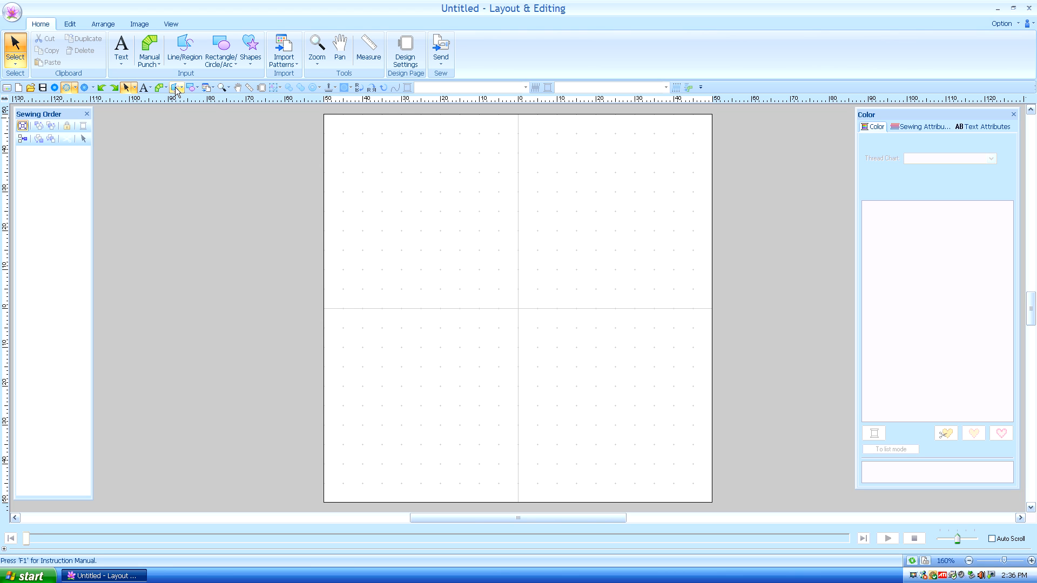
{"action": "left_click", "coordinate": [175, 86]}
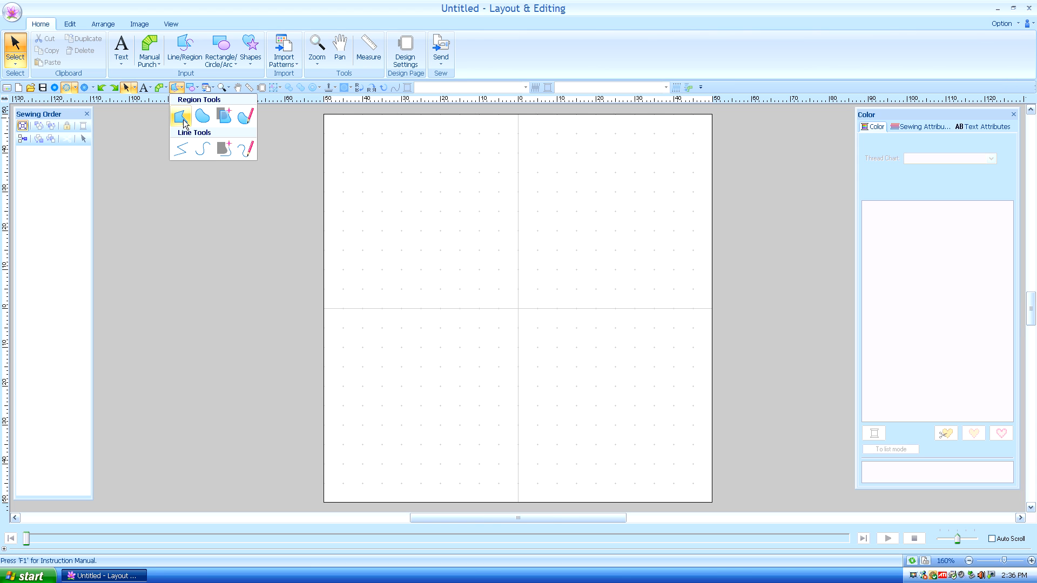
{"action": "left_click", "coordinate": [180, 115]}
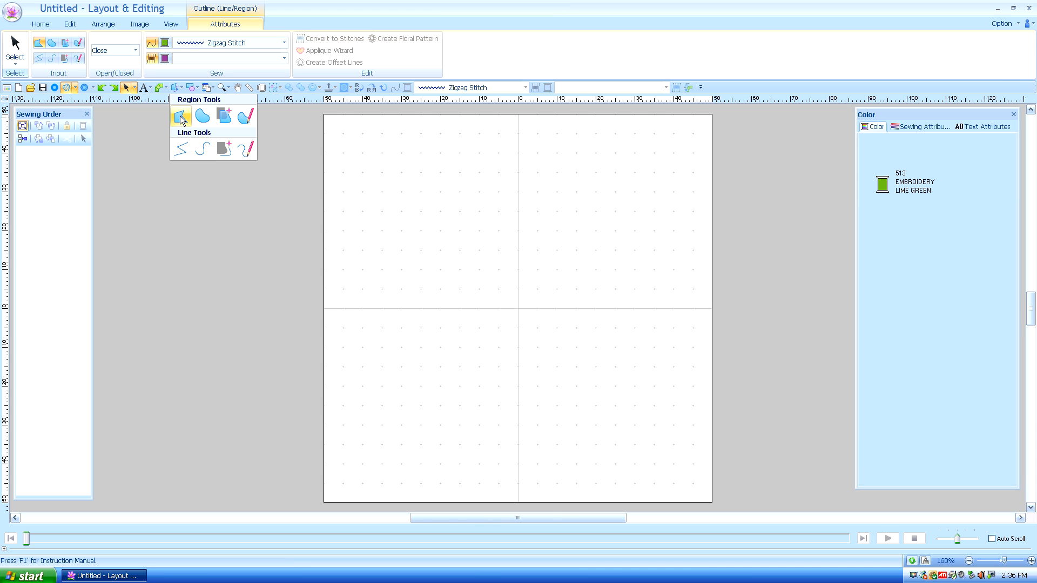
{"action": "left_click", "coordinate": [180, 118]}
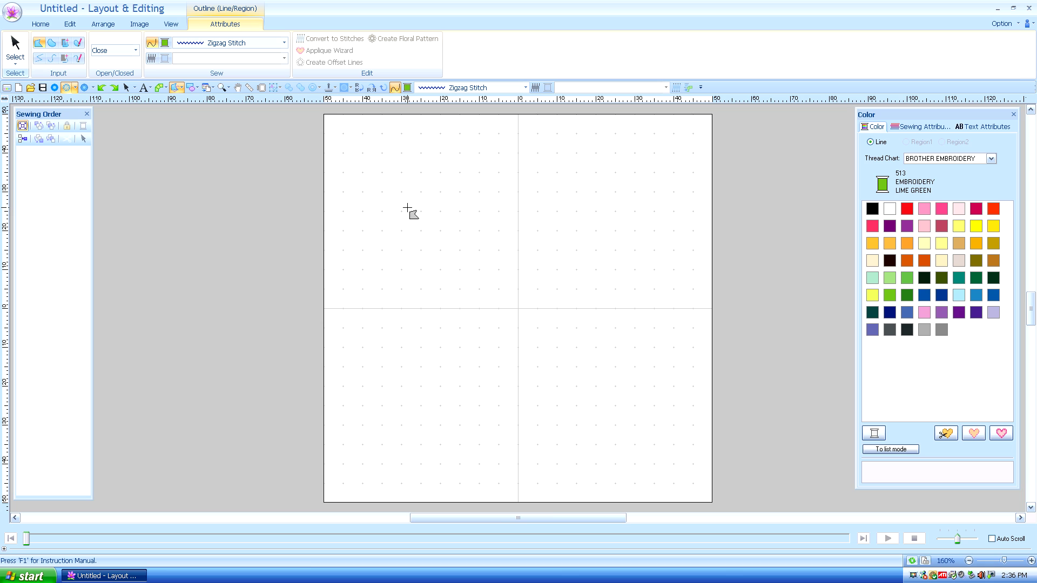
{"action": "mouse_move", "coordinate": [398, 195]}
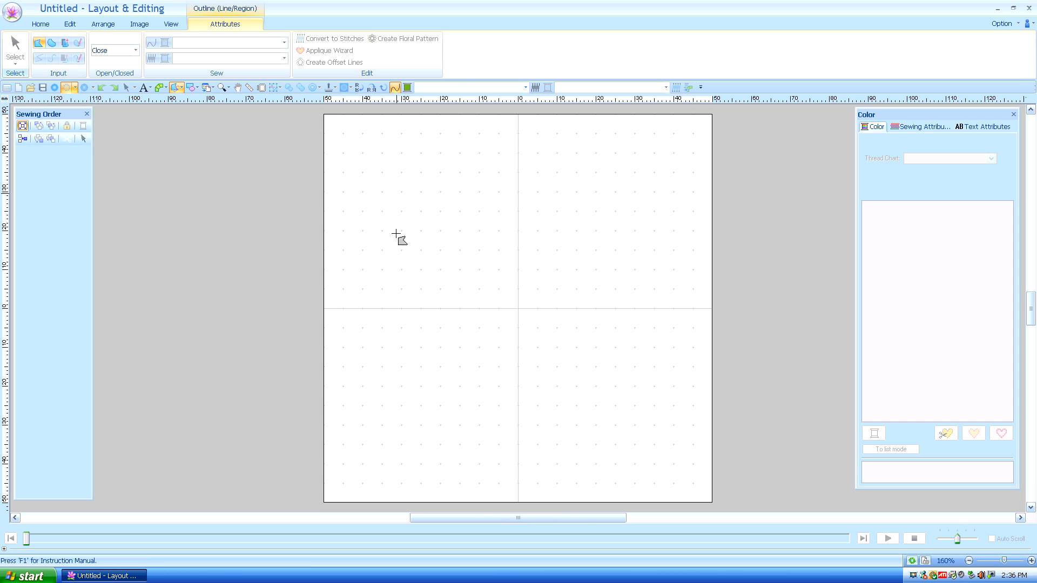
{"action": "left_click", "coordinate": [571, 306]}
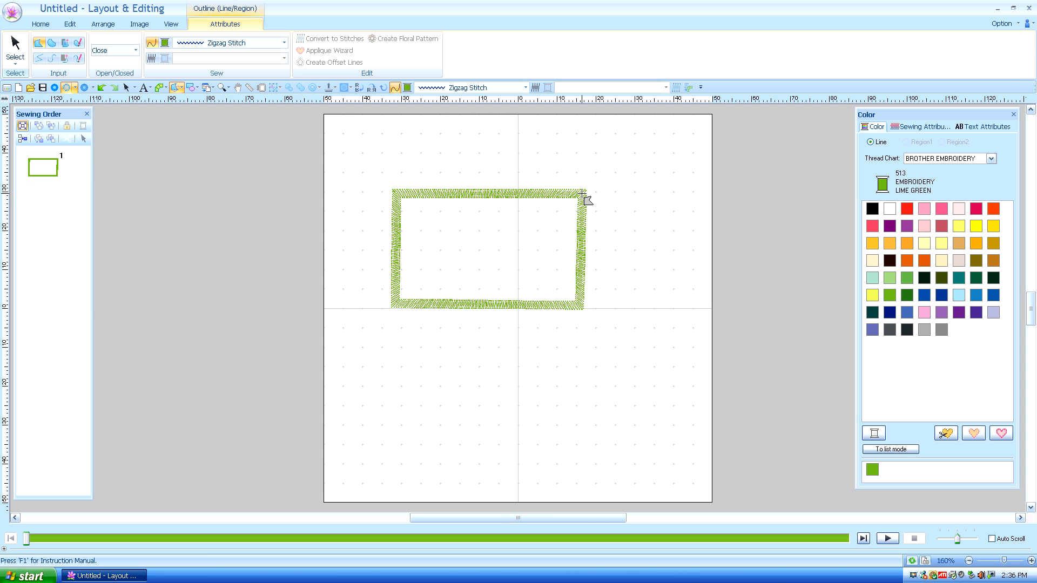
{"action": "mouse_move", "coordinate": [407, 202]}
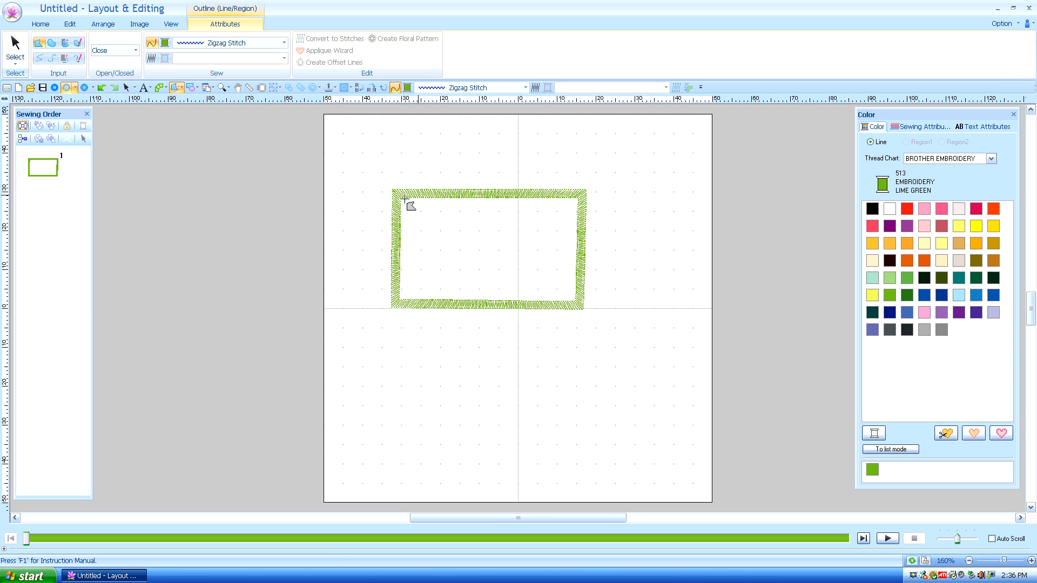
{"action": "mouse_move", "coordinate": [503, 239]}
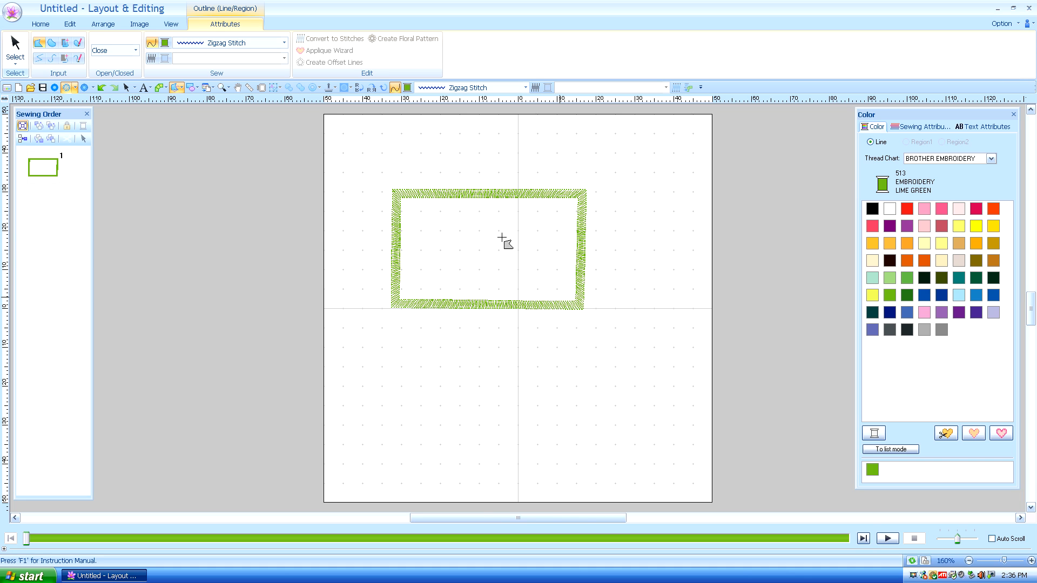
{"action": "mouse_move", "coordinate": [504, 248]}
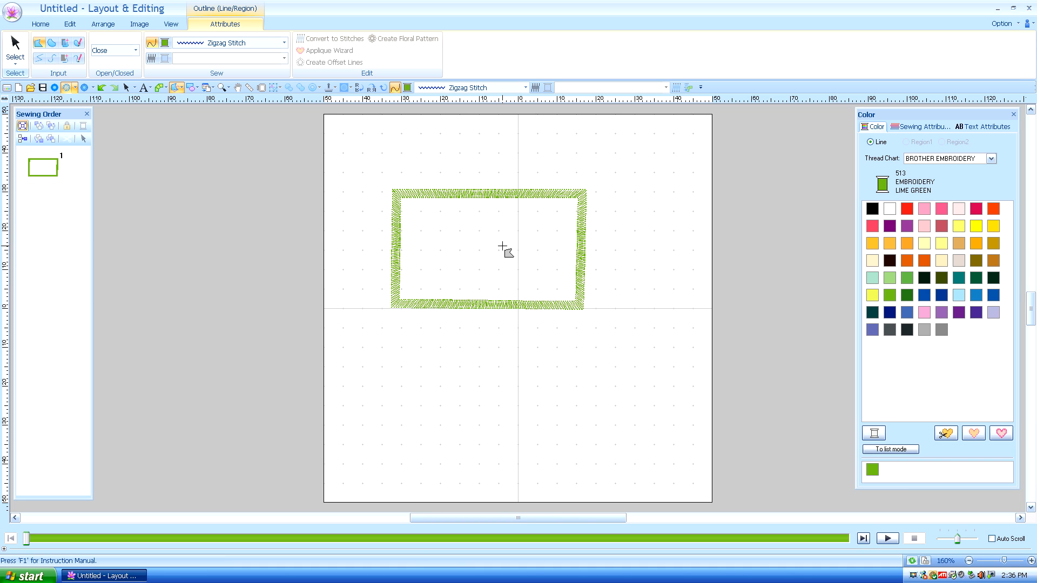
{"action": "mouse_move", "coordinate": [502, 250]}
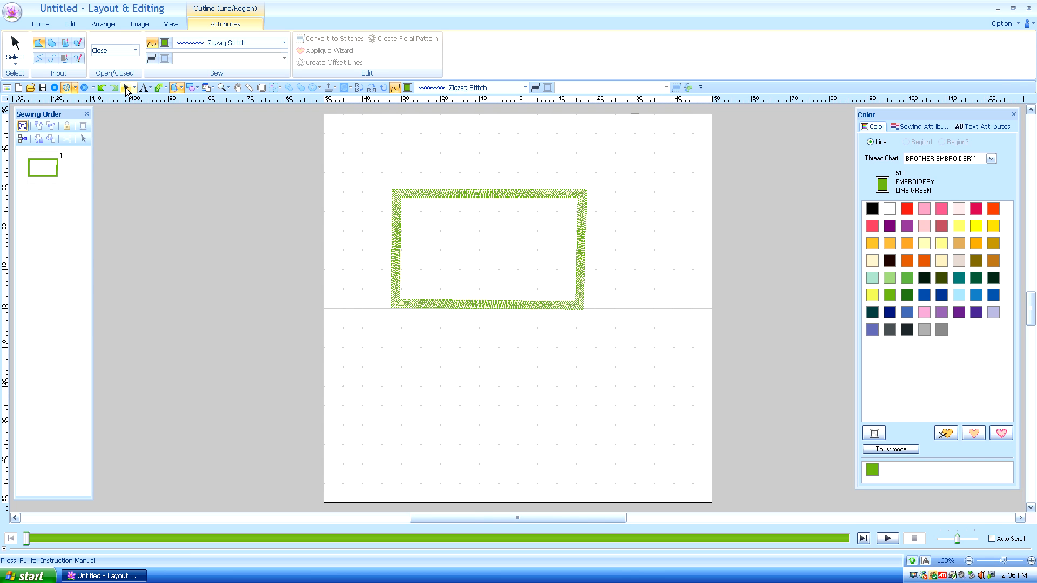
Give the rectangle a magenta fill-stitch interior, then deselect it.
{"action": "left_click", "coordinate": [488, 248]}
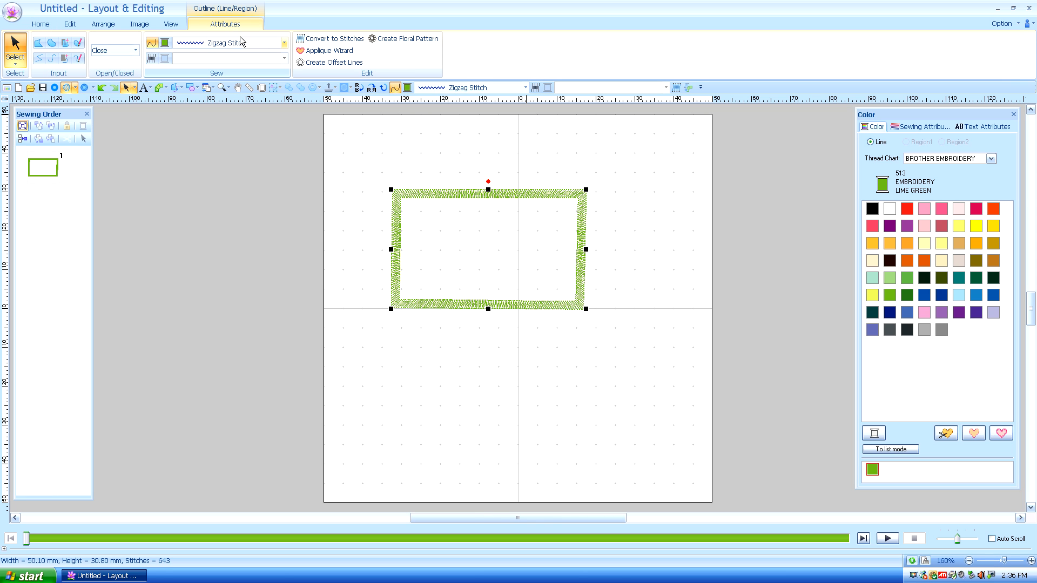
{"action": "mouse_move", "coordinate": [523, 121]}
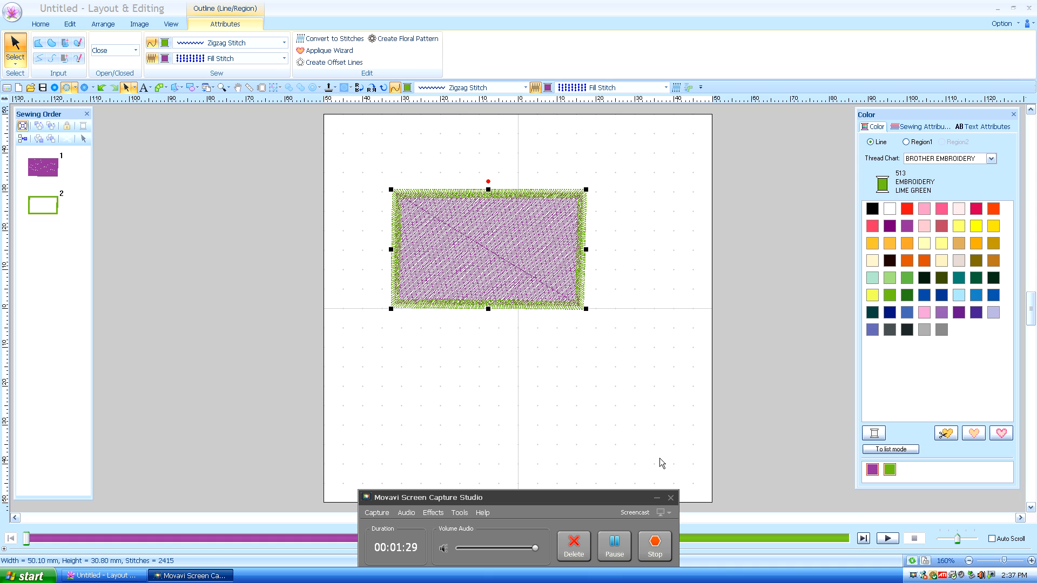
{"action": "left_click", "coordinate": [41, 24]}
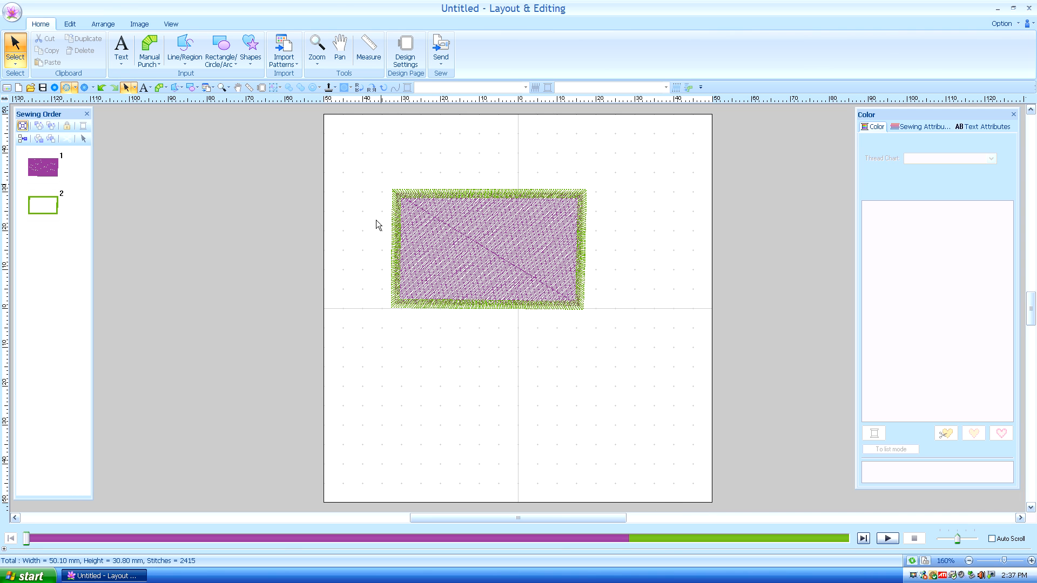
{"action": "mouse_move", "coordinate": [463, 199]}
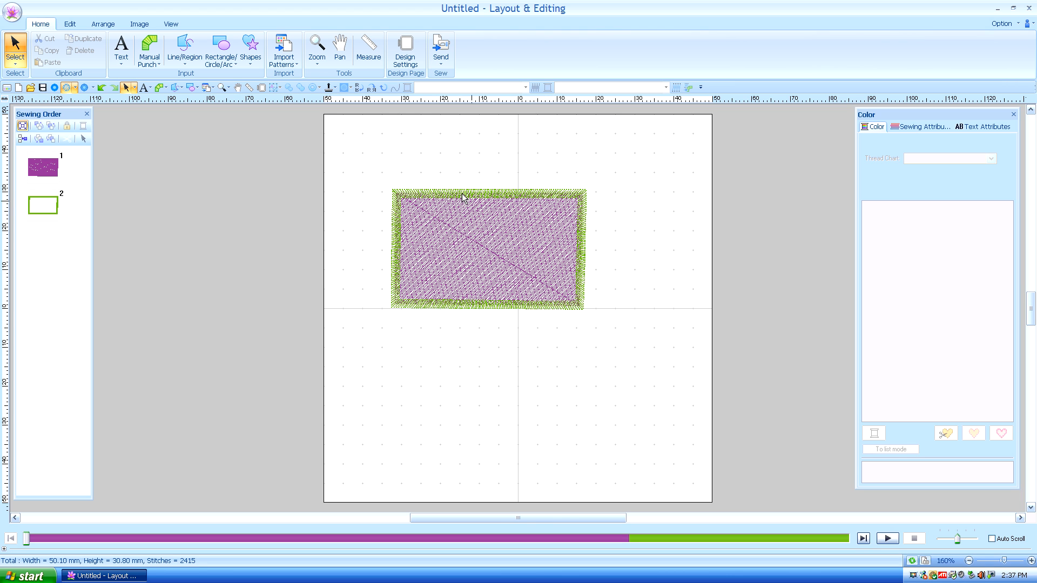
{"action": "left_click", "coordinate": [487, 248]}
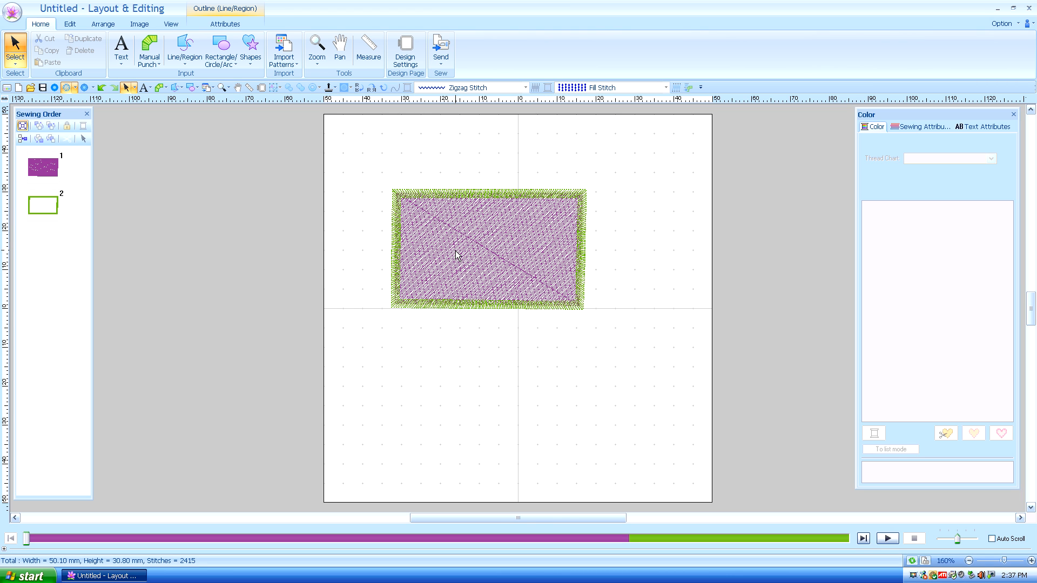
{"action": "left_click", "coordinate": [488, 250]}
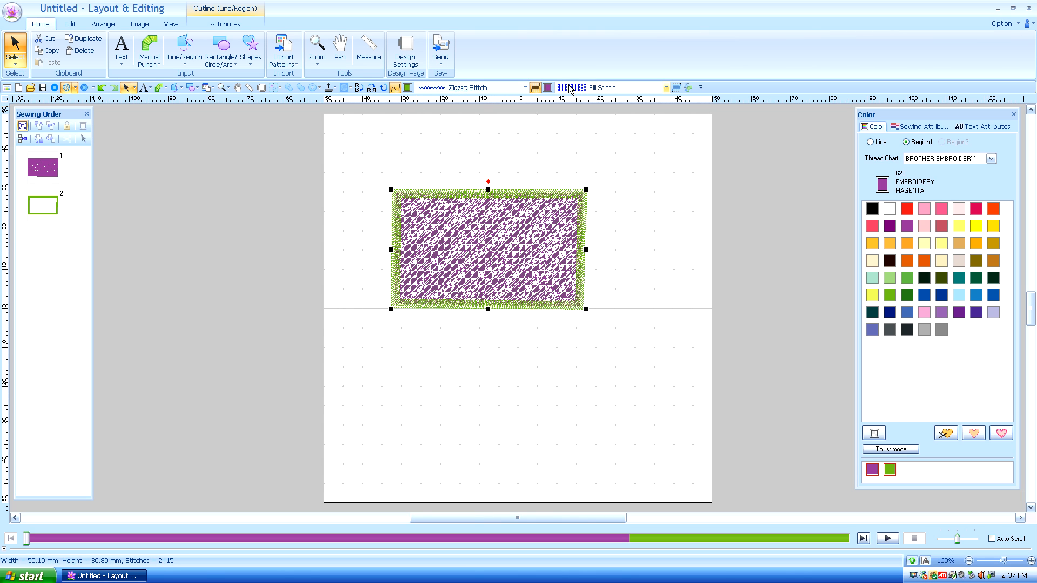
{"action": "mouse_move", "coordinate": [212, 191]}
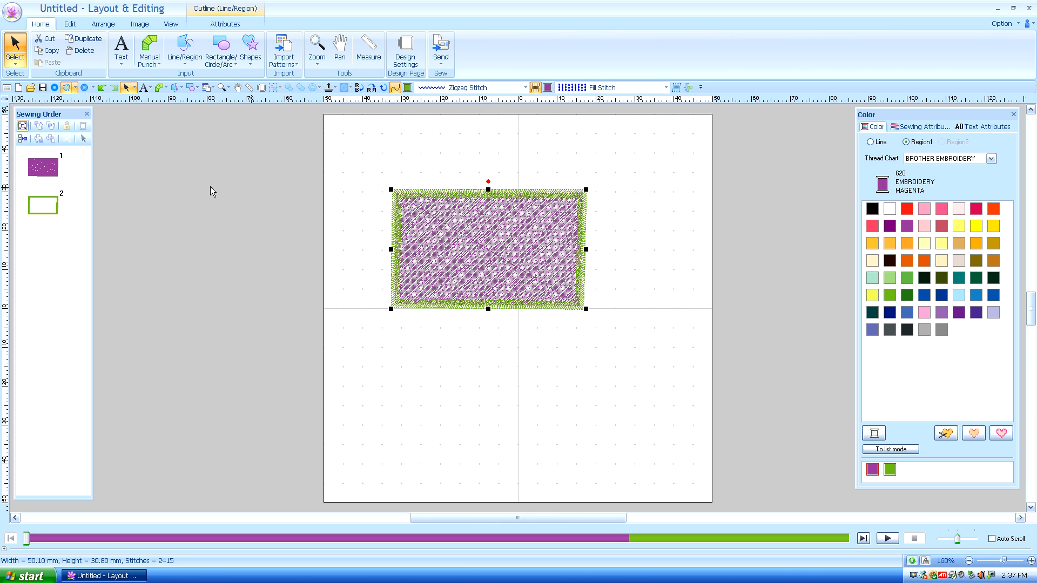
{"action": "mouse_move", "coordinate": [443, 179]}
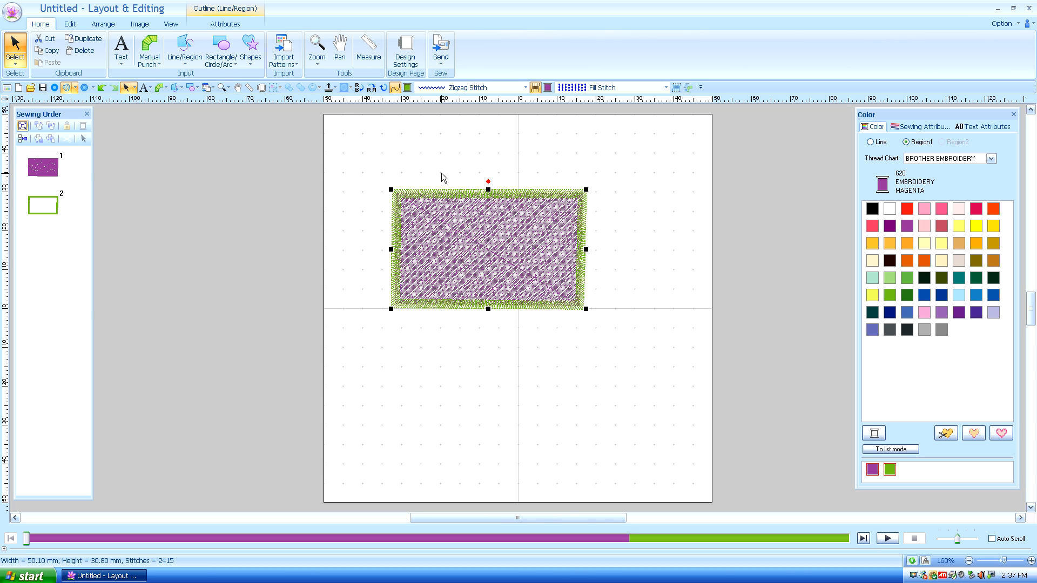
{"action": "mouse_move", "coordinate": [528, 203]}
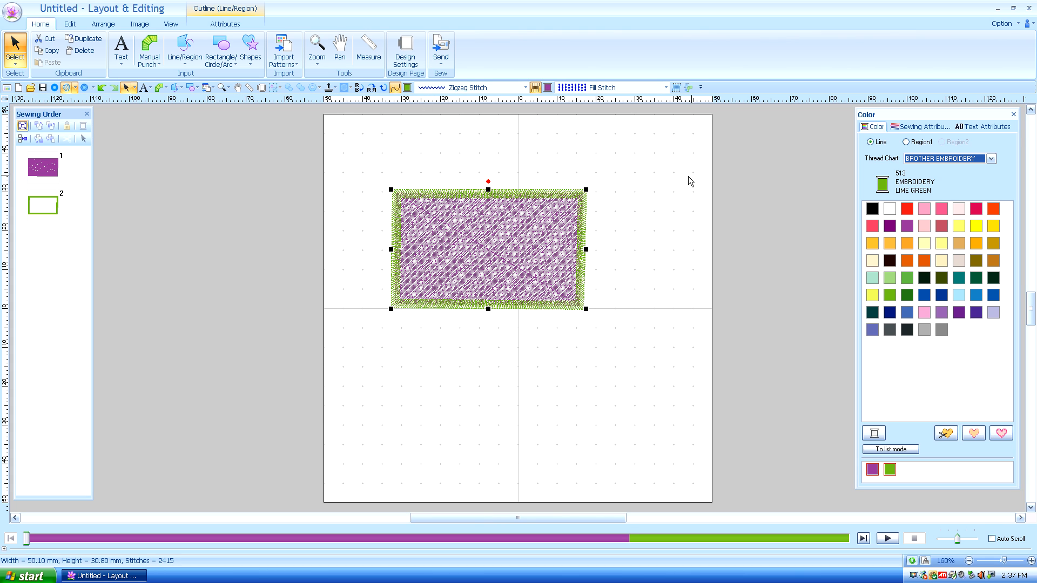
{"action": "left_click", "coordinate": [908, 209]}
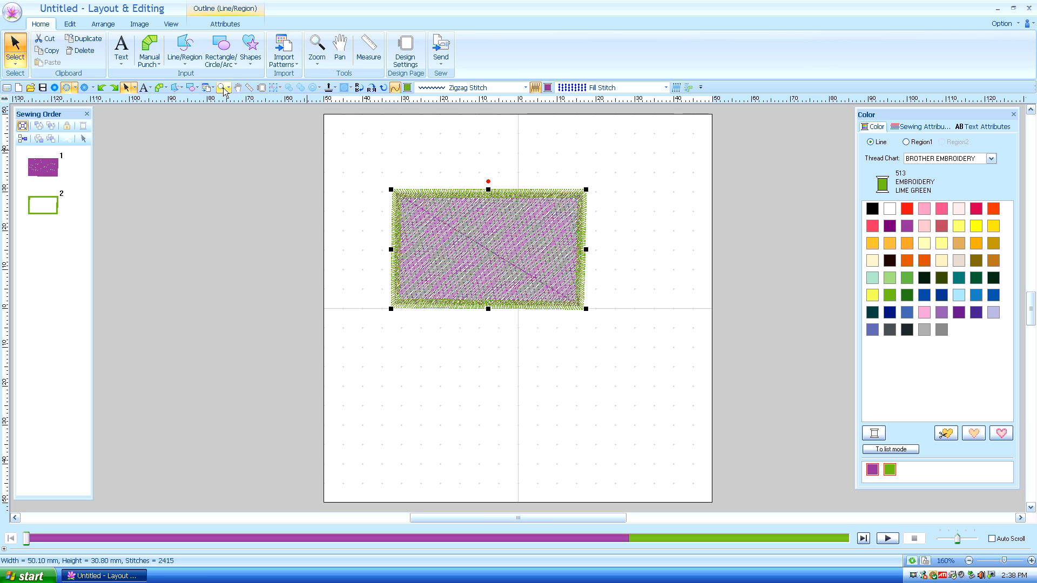
Zoom in closely on the zigzag outline and activate the Measure tool.
{"action": "left_click", "coordinate": [316, 48]}
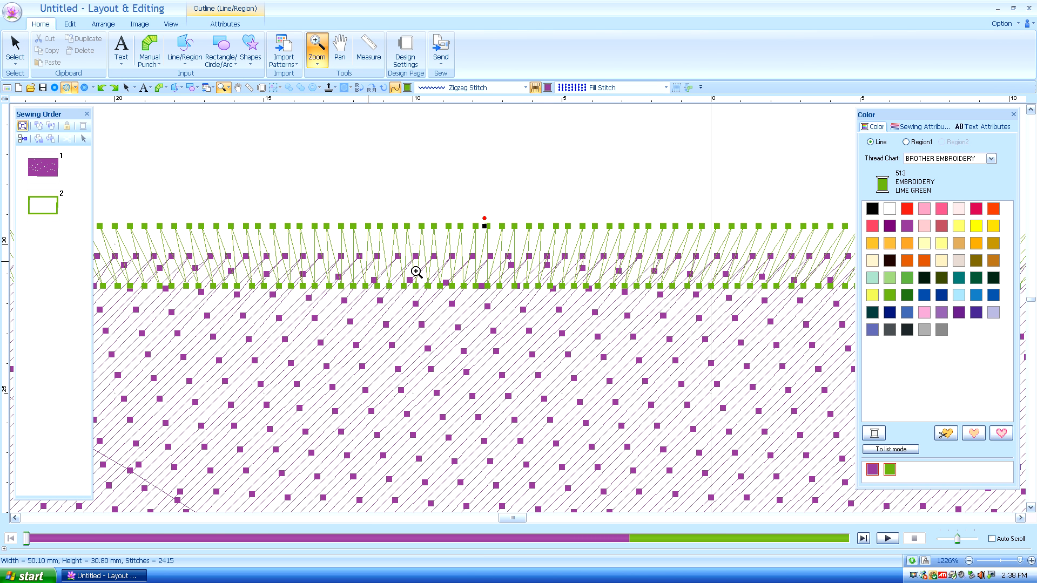
{"action": "mouse_move", "coordinate": [71, 79]}
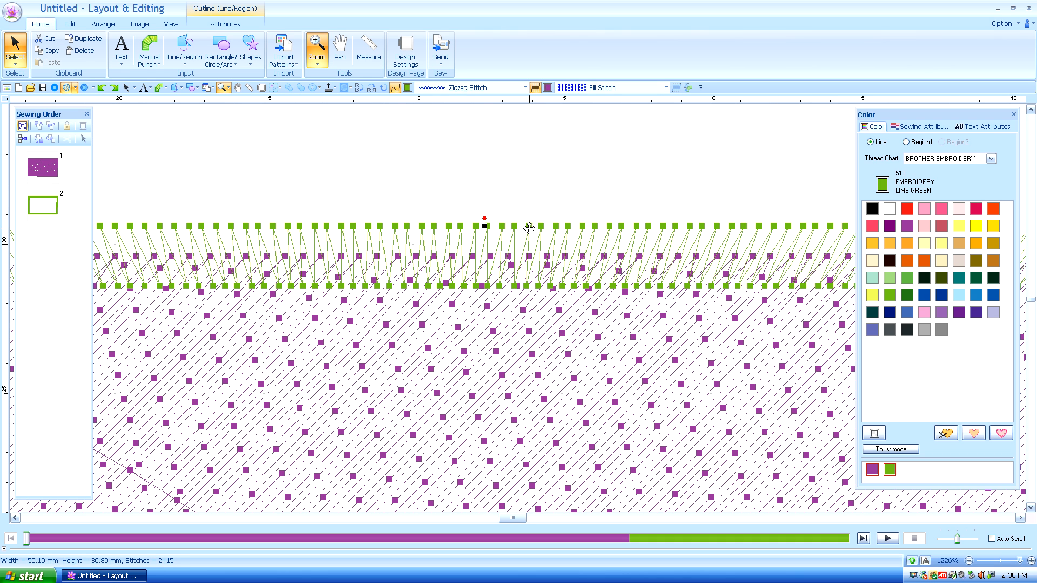
{"action": "mouse_move", "coordinate": [369, 50]}
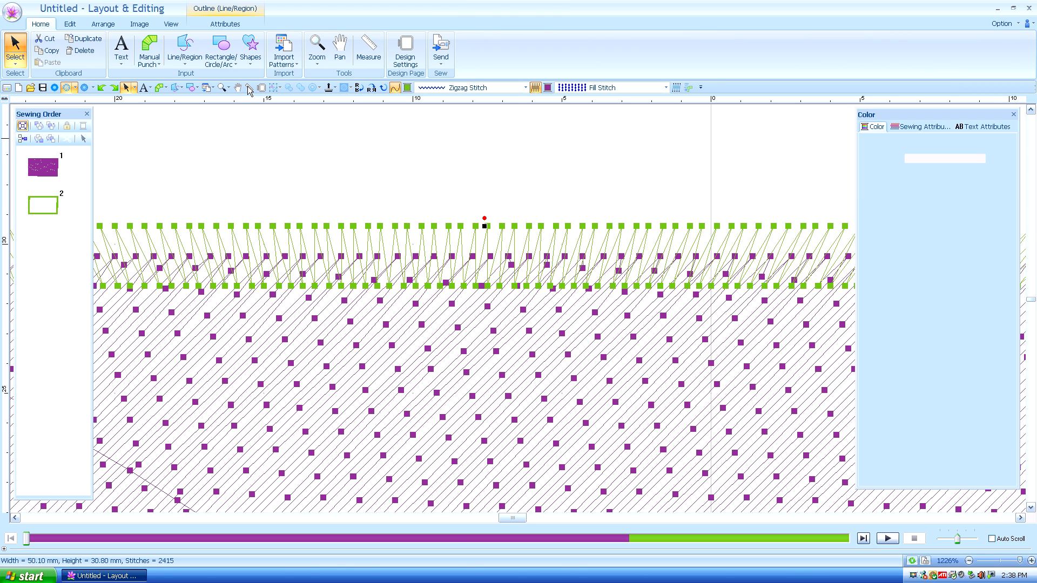
{"action": "left_click", "coordinate": [368, 49]}
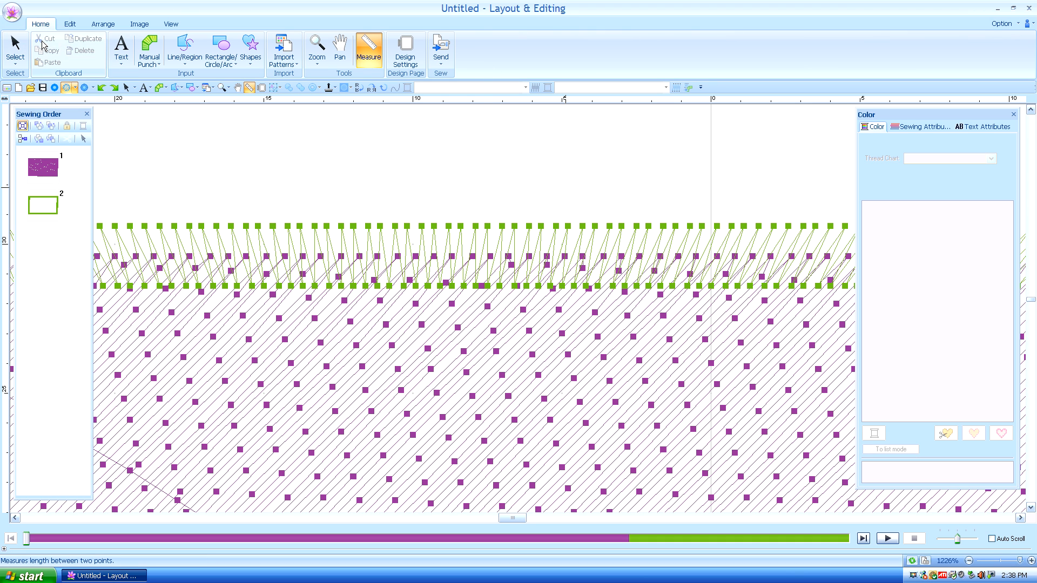
Reselect the rectangle and show its sewing attributes: 2.0 mm width, 4.5 line/mm.
{"action": "left_click", "coordinate": [14, 50]}
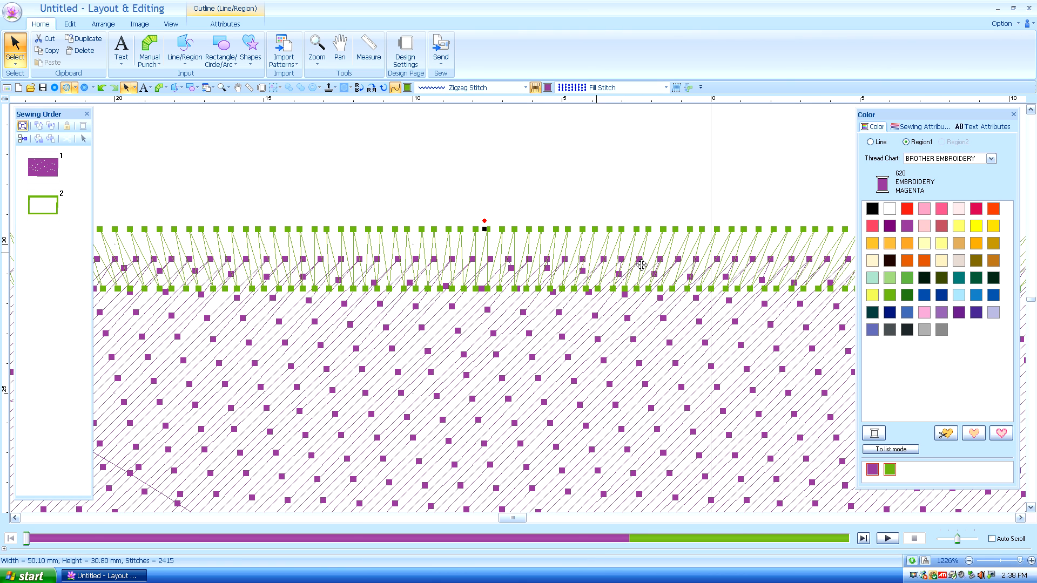
{"action": "mouse_move", "coordinate": [848, 153]}
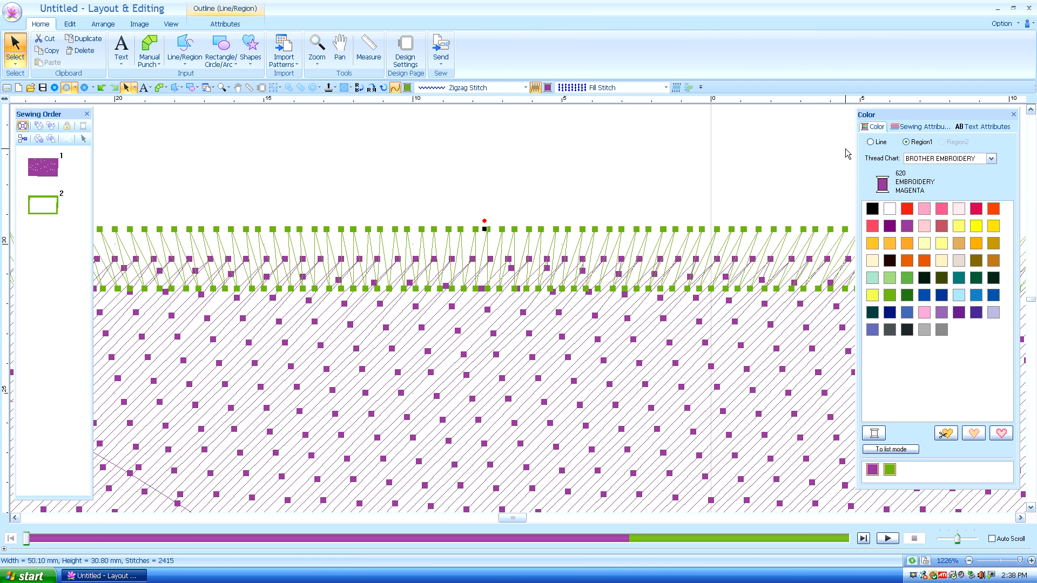
{"action": "mouse_move", "coordinate": [634, 171]}
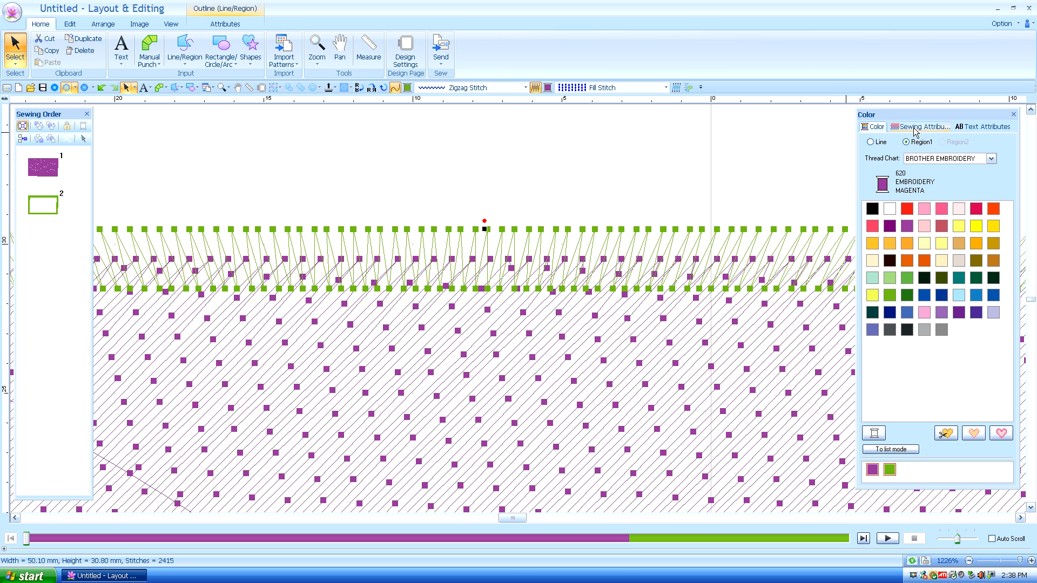
{"action": "left_click", "coordinate": [920, 126]}
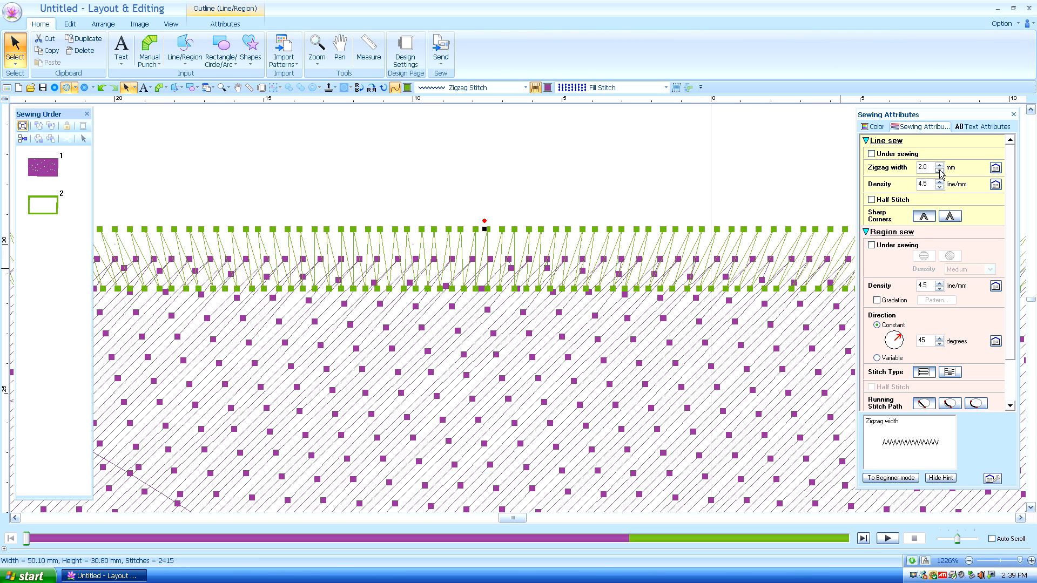
Lower the zigzag width to 1.3 mm and density to 3.6 line/mm.
{"action": "left_click", "coordinate": [939, 170]}
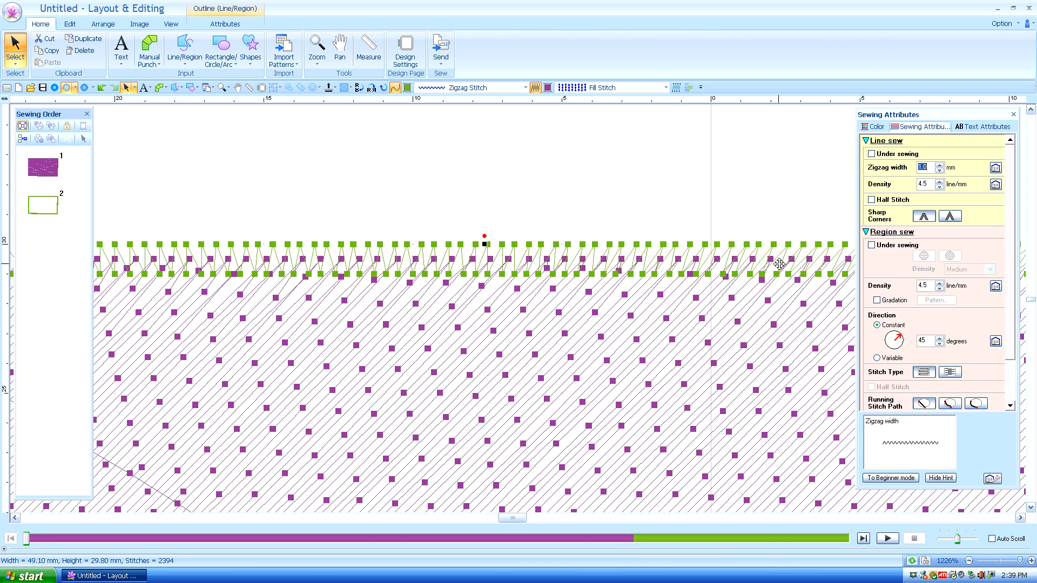
{"action": "mouse_move", "coordinate": [774, 266]}
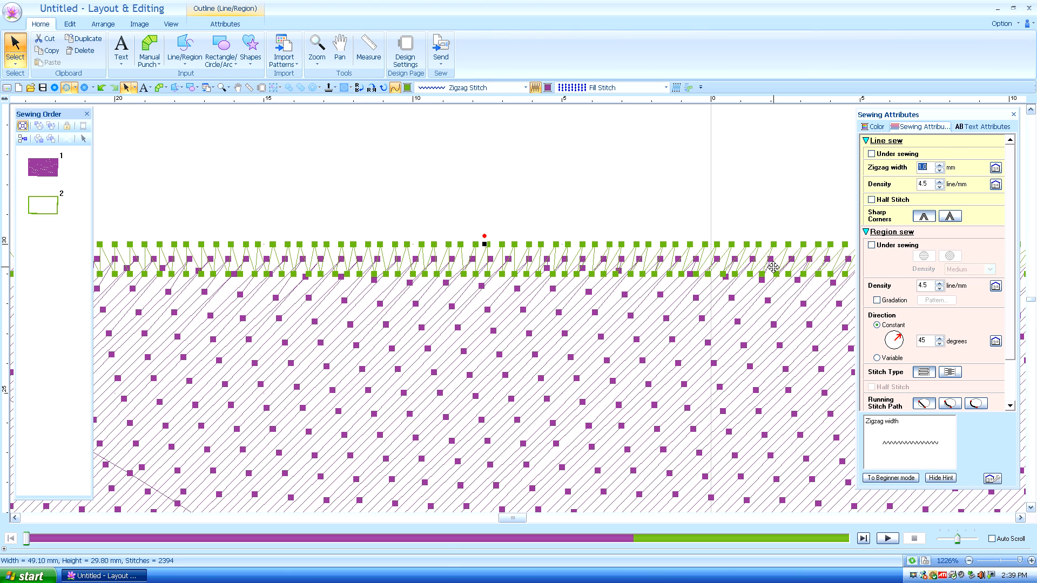
{"action": "mouse_move", "coordinate": [743, 244]}
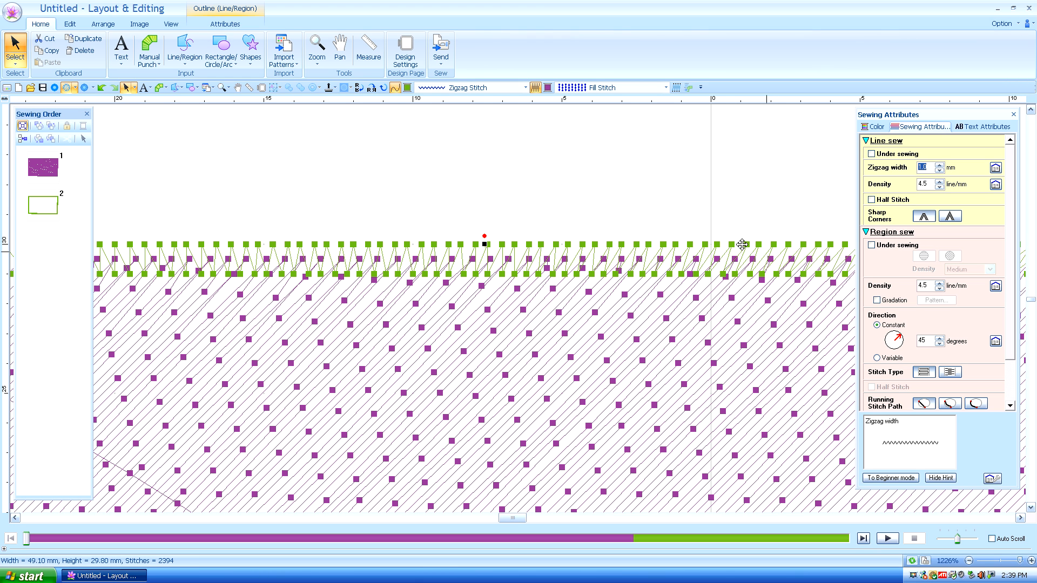
{"action": "mouse_move", "coordinate": [721, 215]}
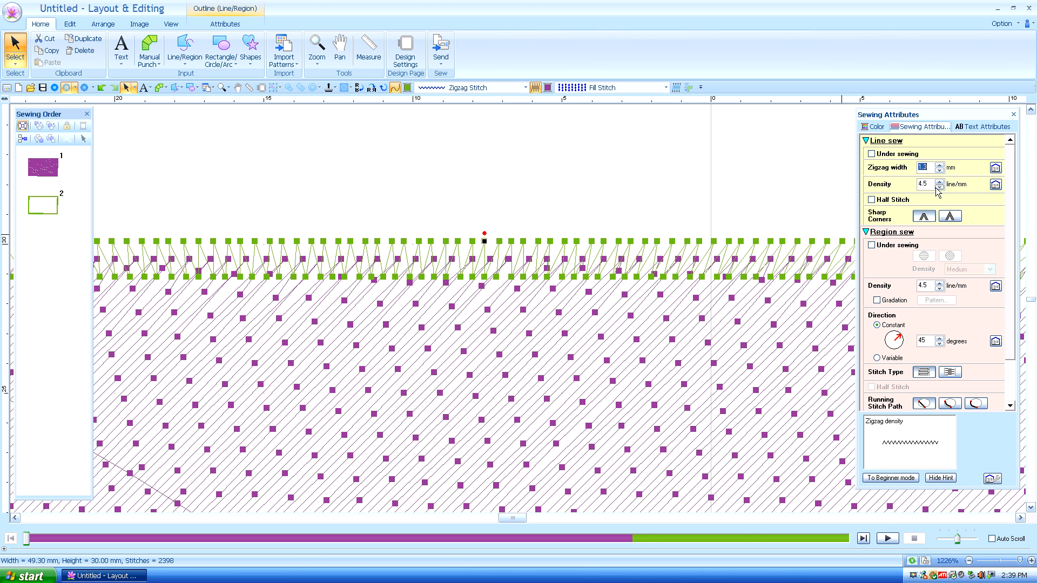
{"action": "left_click", "coordinate": [940, 187]}
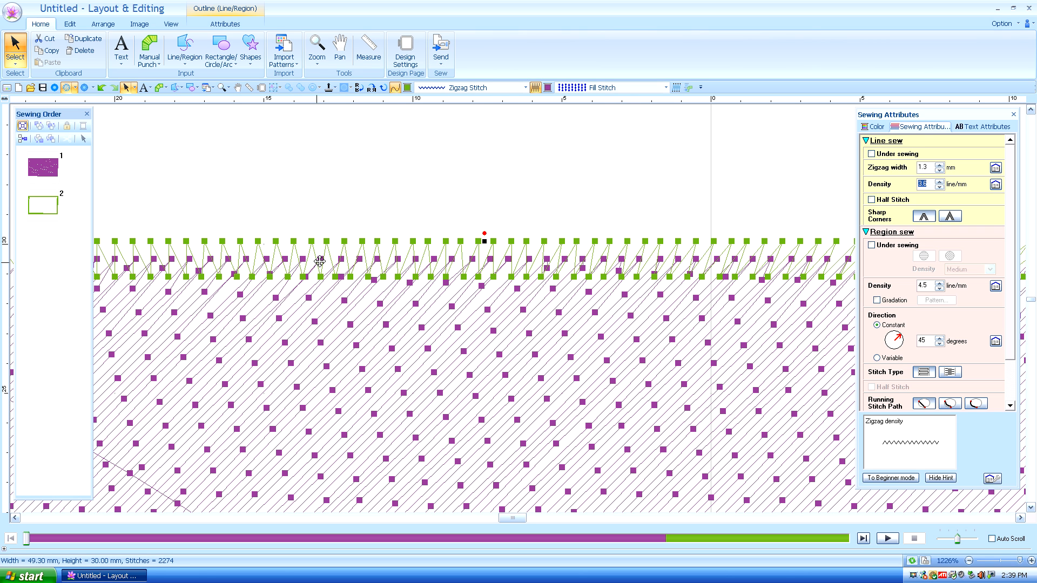
{"action": "left_click", "coordinate": [193, 575]}
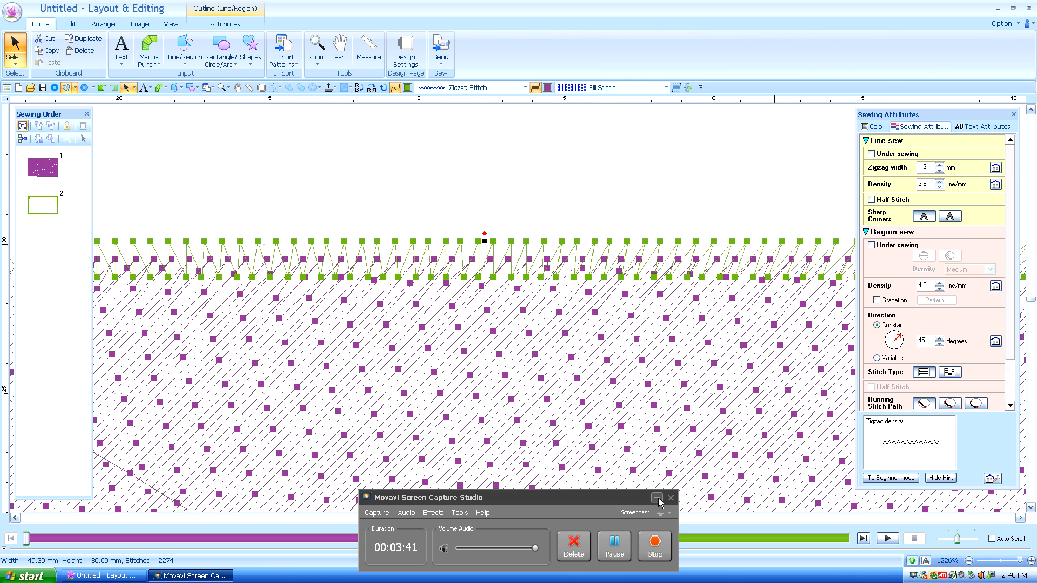
Widen the zigzag outline to 10.0 mm, then step it back to 8.8 mm.
{"action": "left_click", "coordinate": [656, 498]}
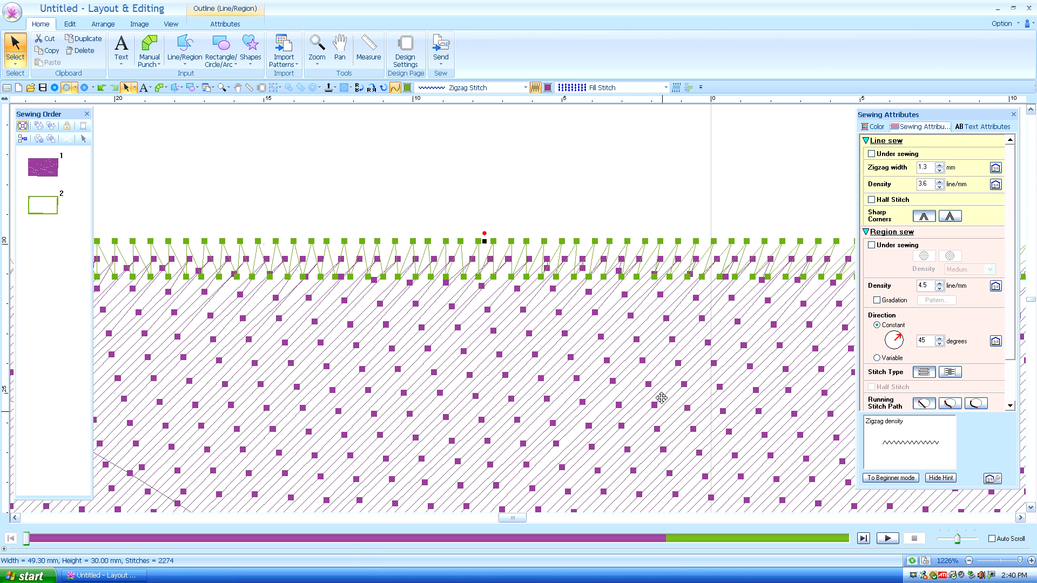
{"action": "mouse_move", "coordinate": [645, 345]}
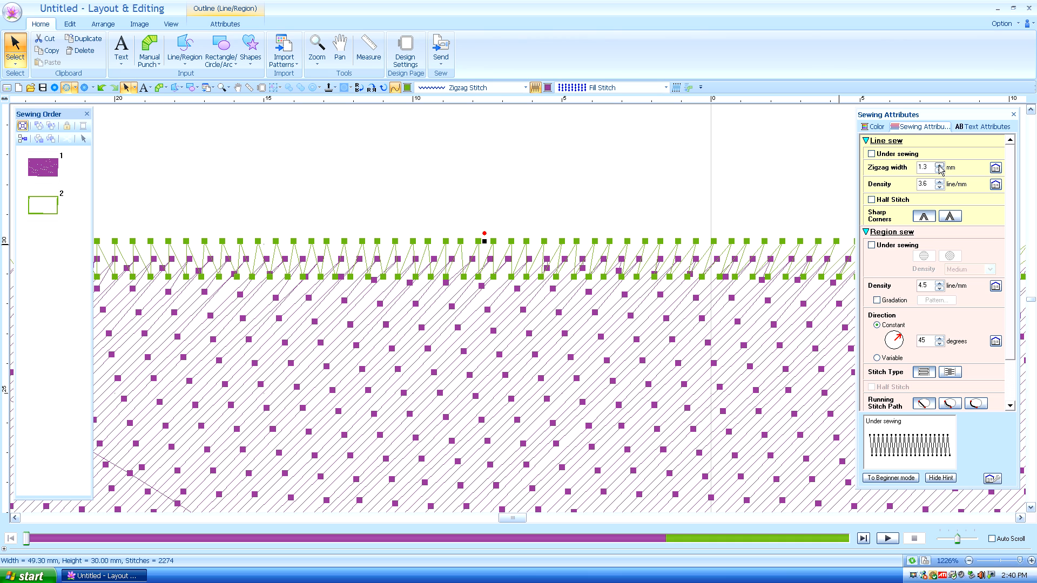
{"action": "left_click", "coordinate": [939, 165]}
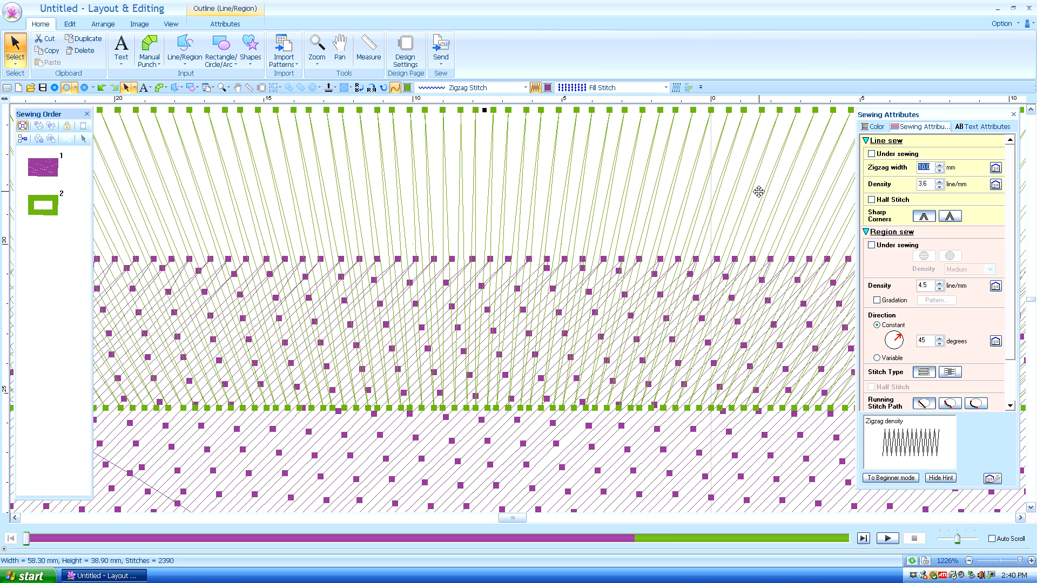
{"action": "mouse_move", "coordinate": [565, 236]}
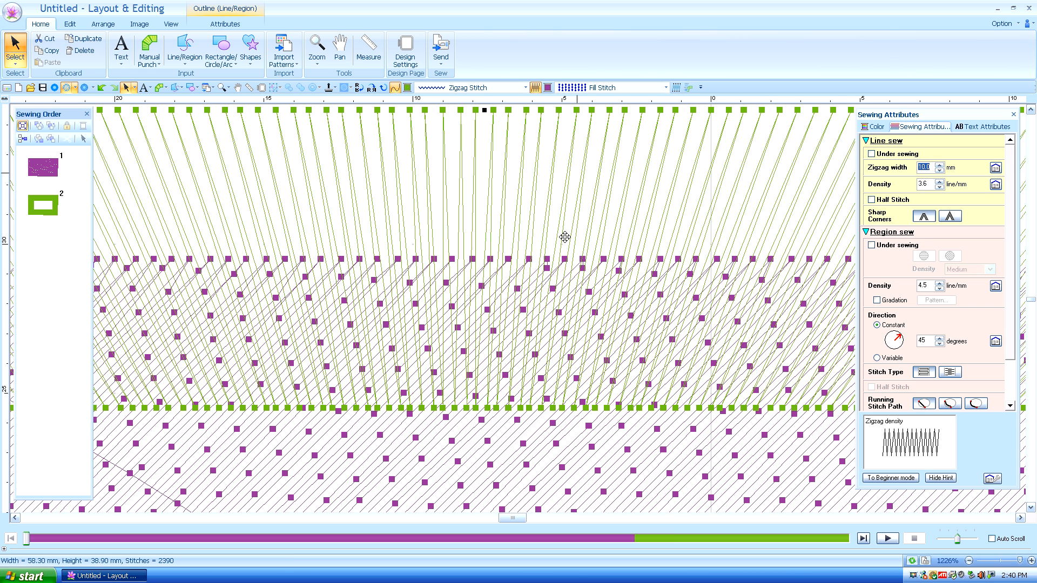
{"action": "mouse_move", "coordinate": [818, 205]}
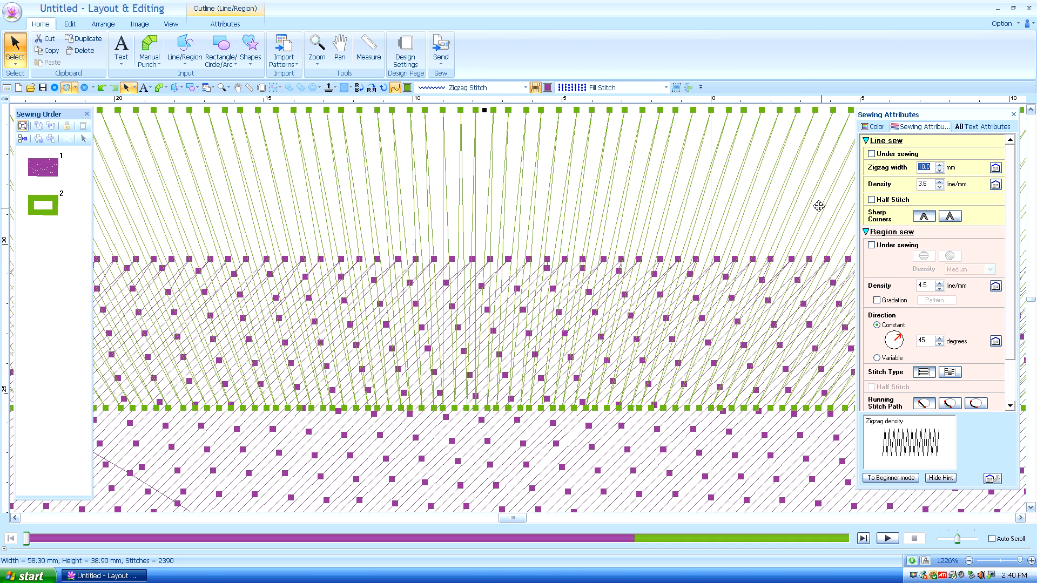
{"action": "mouse_move", "coordinate": [691, 165]}
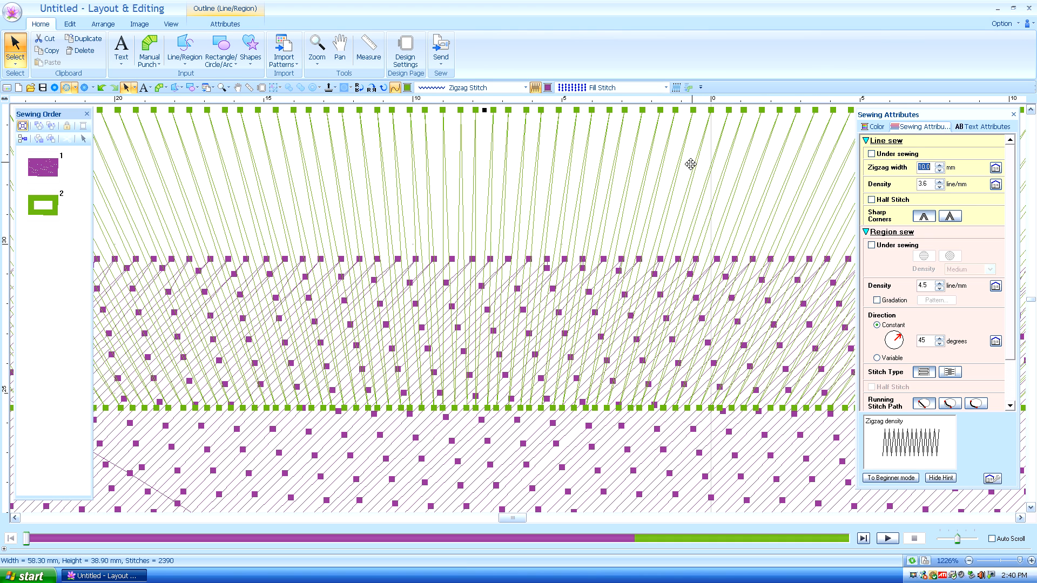
{"action": "mouse_move", "coordinate": [792, 278]}
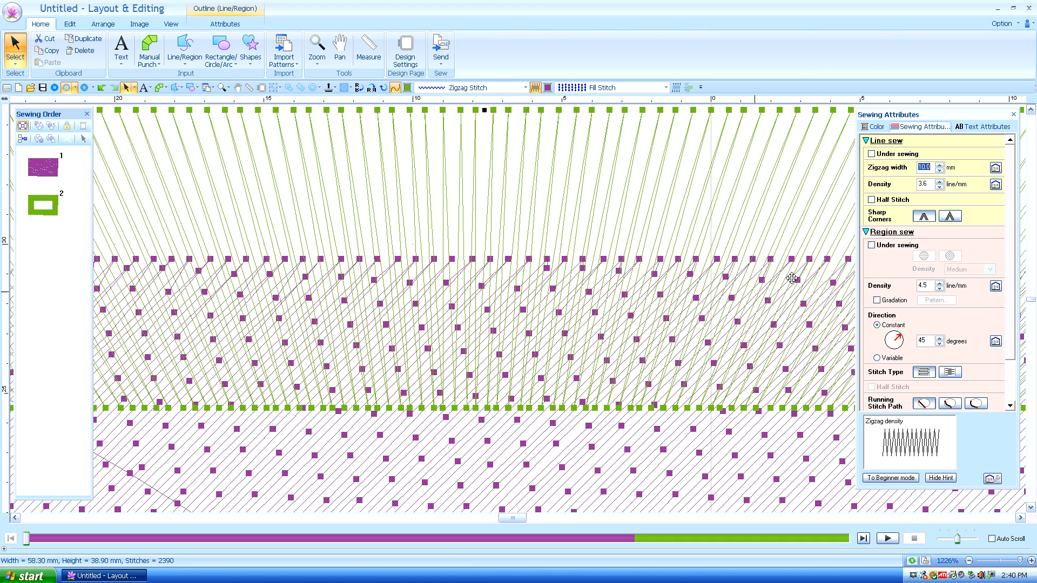
{"action": "left_click", "coordinate": [939, 171]}
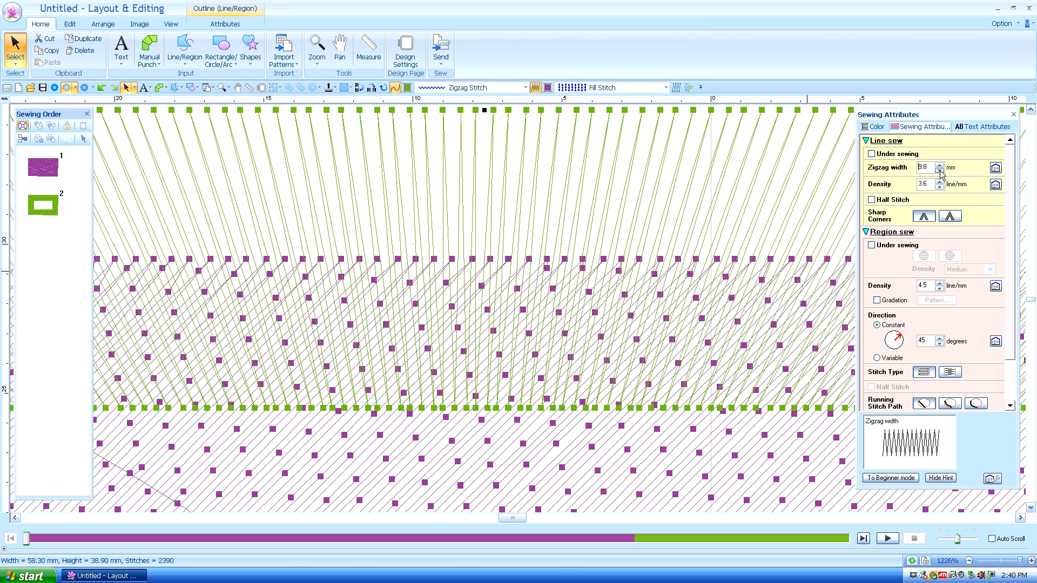
{"action": "left_click", "coordinate": [939, 171]}
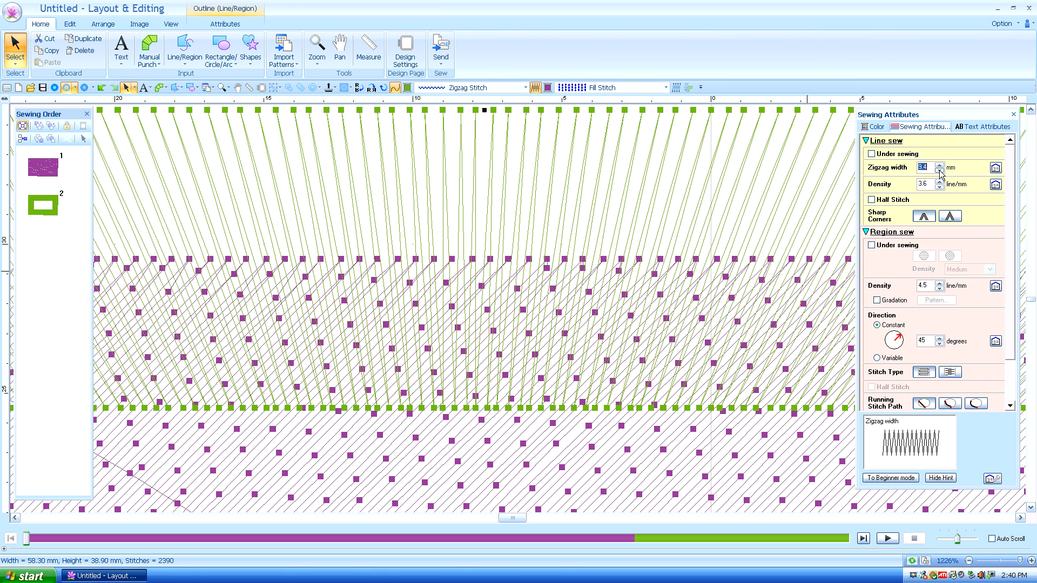
{"action": "left_click", "coordinate": [938, 171]}
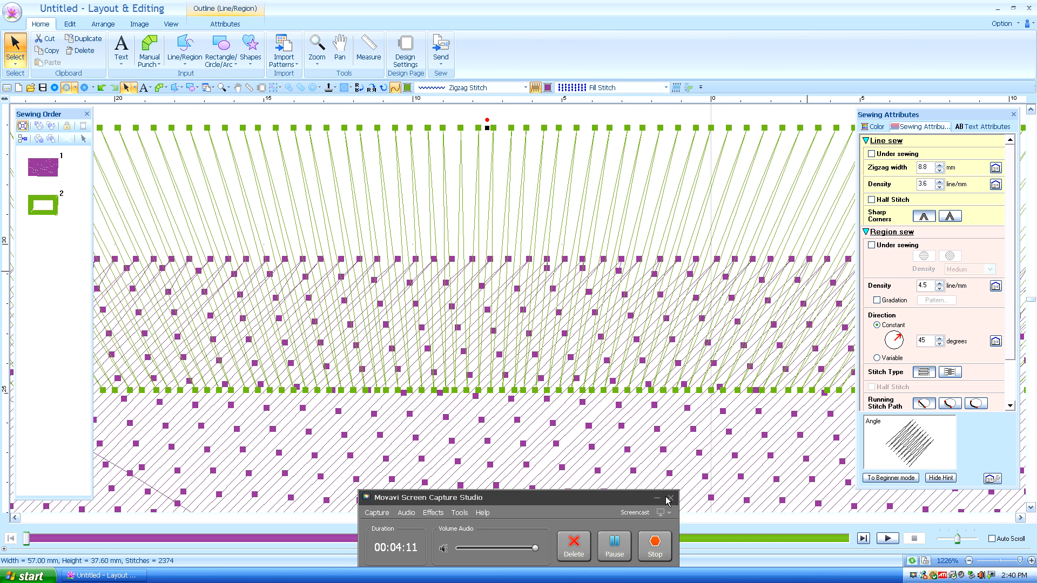
Reset zigzag width and density to their 2.0 mm and 4.5 line/mm defaults.
{"action": "left_click", "coordinate": [668, 499]}
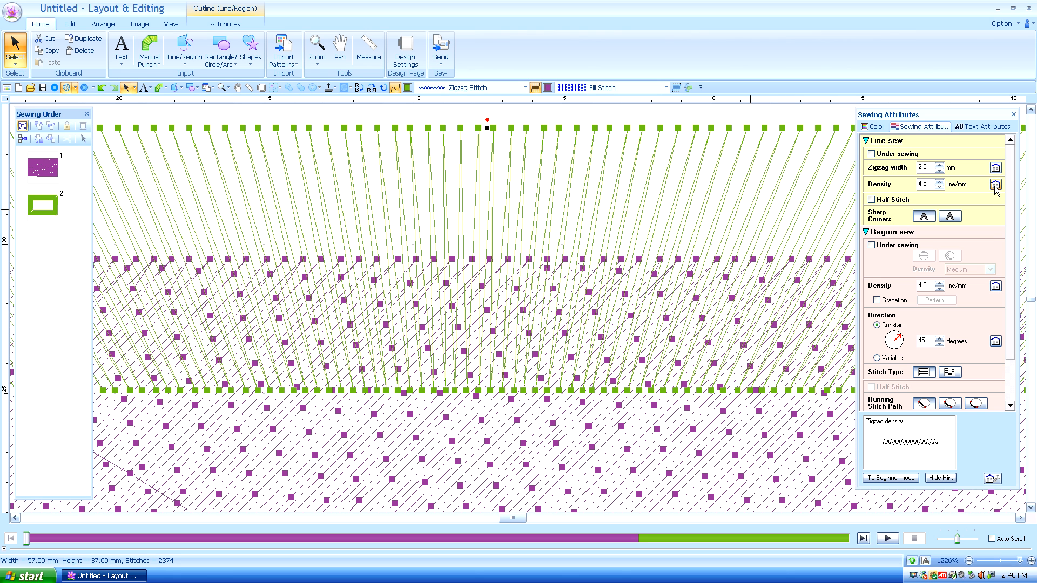
{"action": "left_click", "coordinate": [996, 187]}
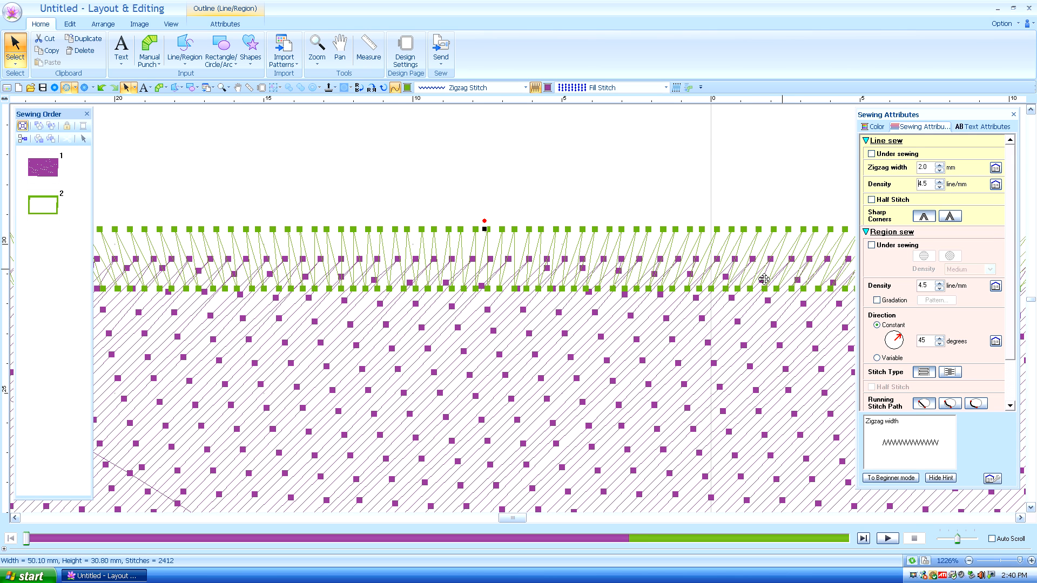
{"action": "mouse_move", "coordinate": [941, 169]}
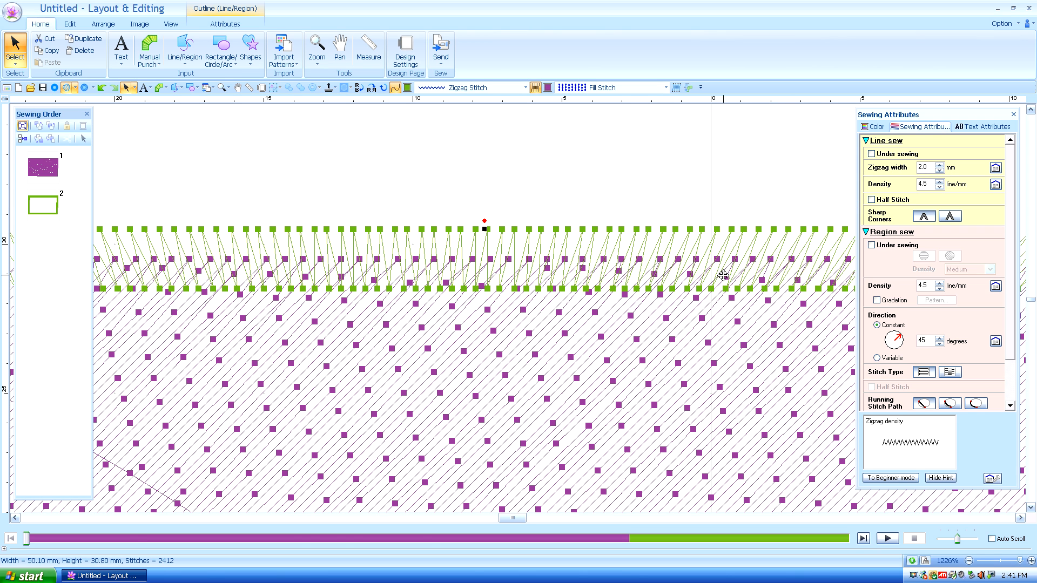
{"action": "mouse_move", "coordinate": [587, 266]}
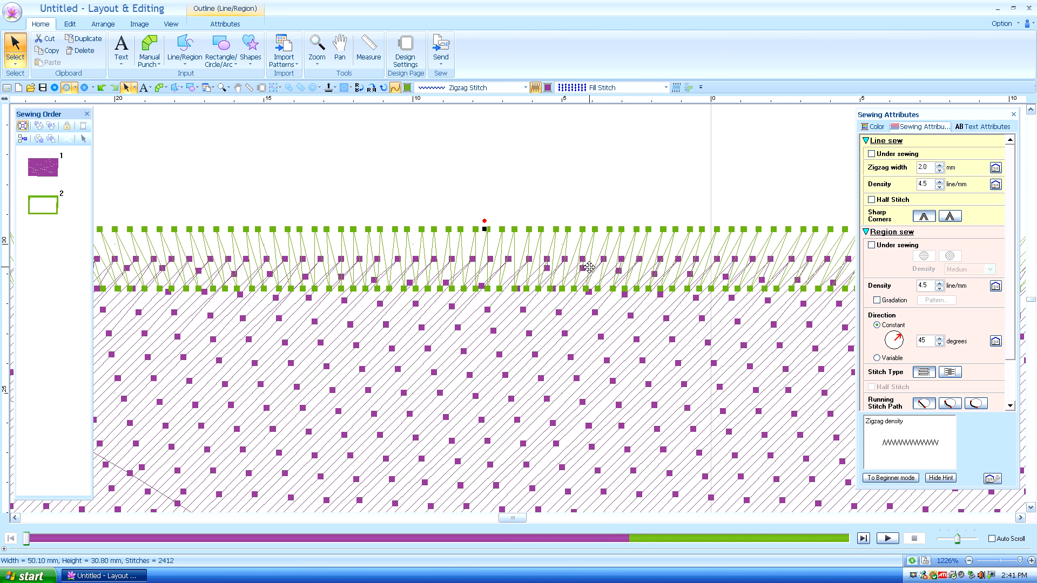